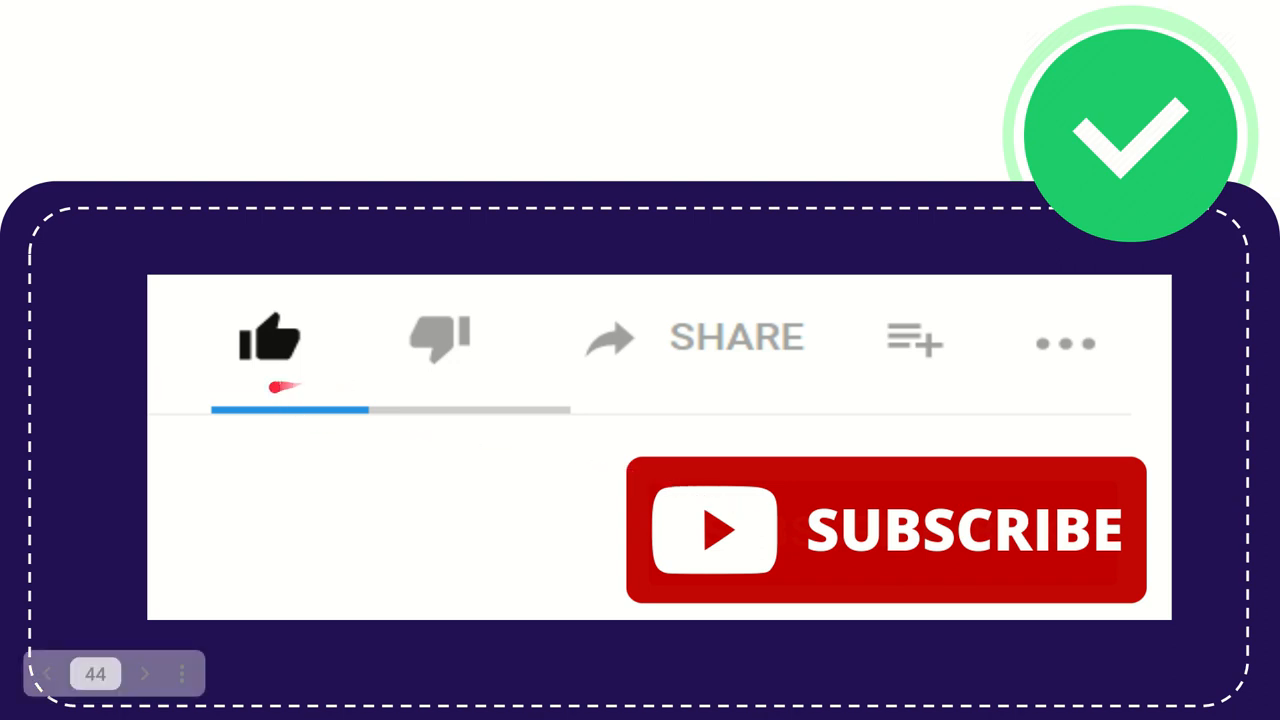
left_click(270, 336)
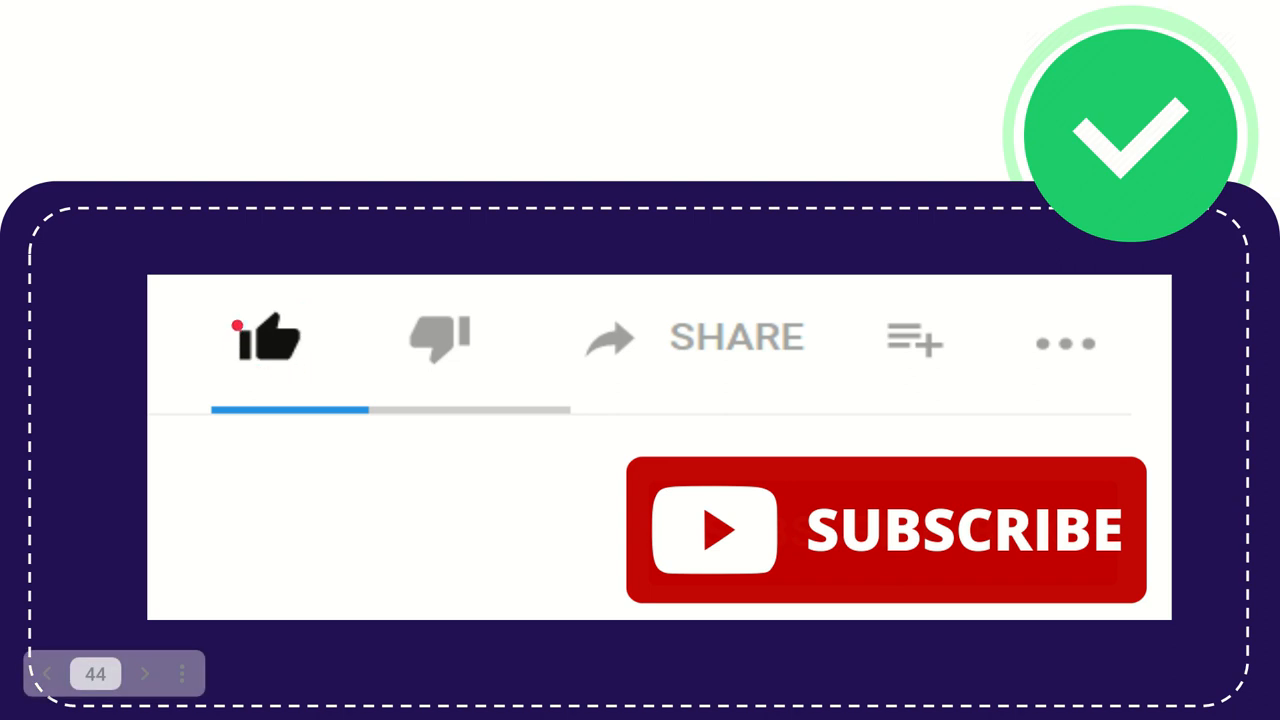
left_click(268, 336)
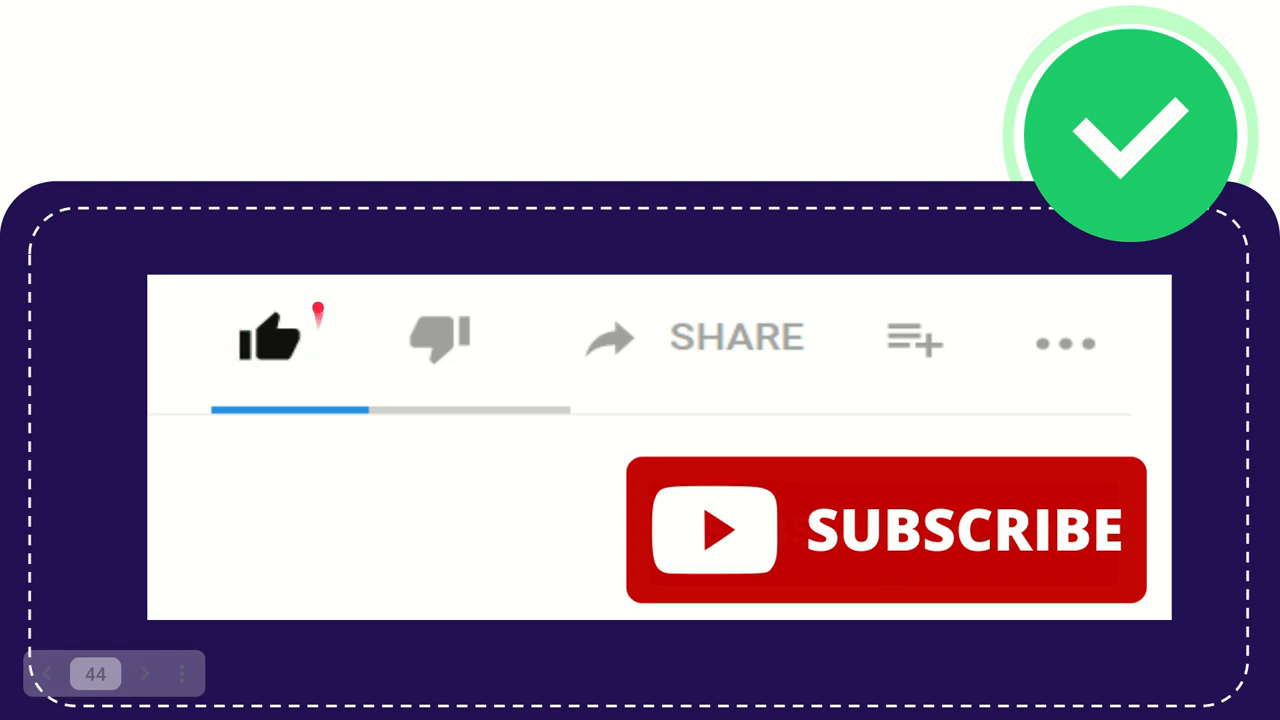
left_click(268, 338)
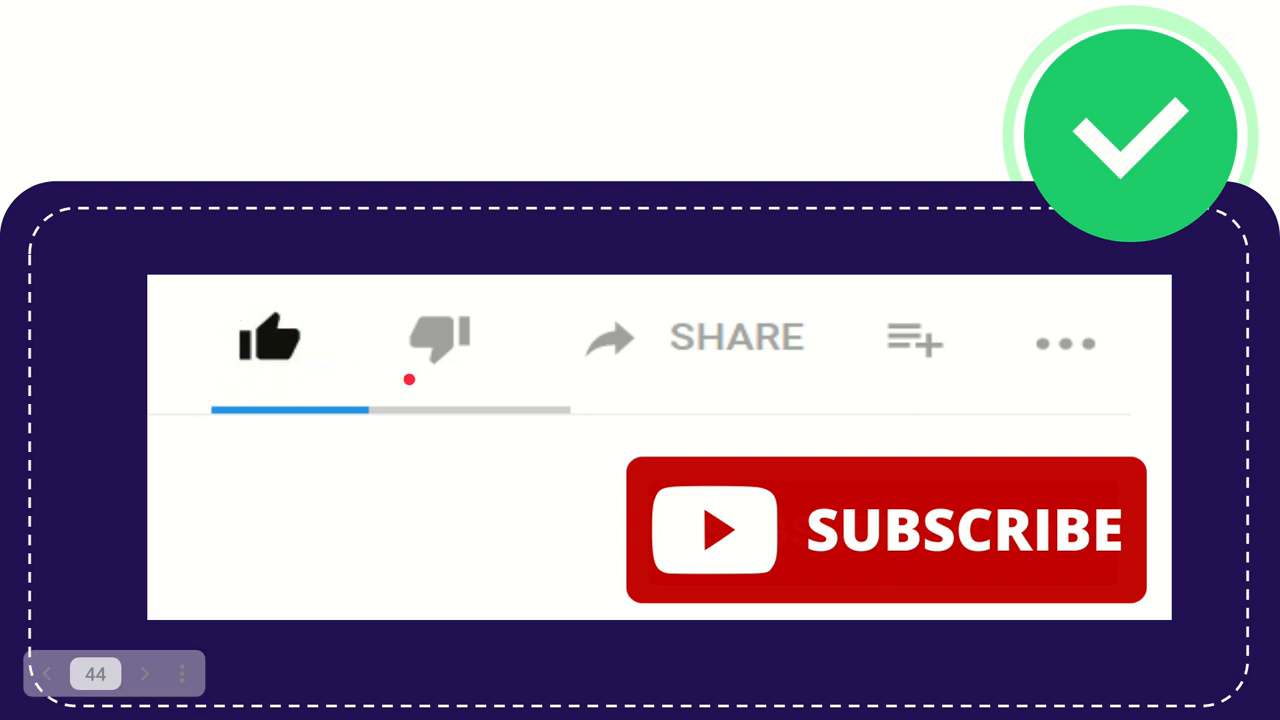
left_click(438, 338)
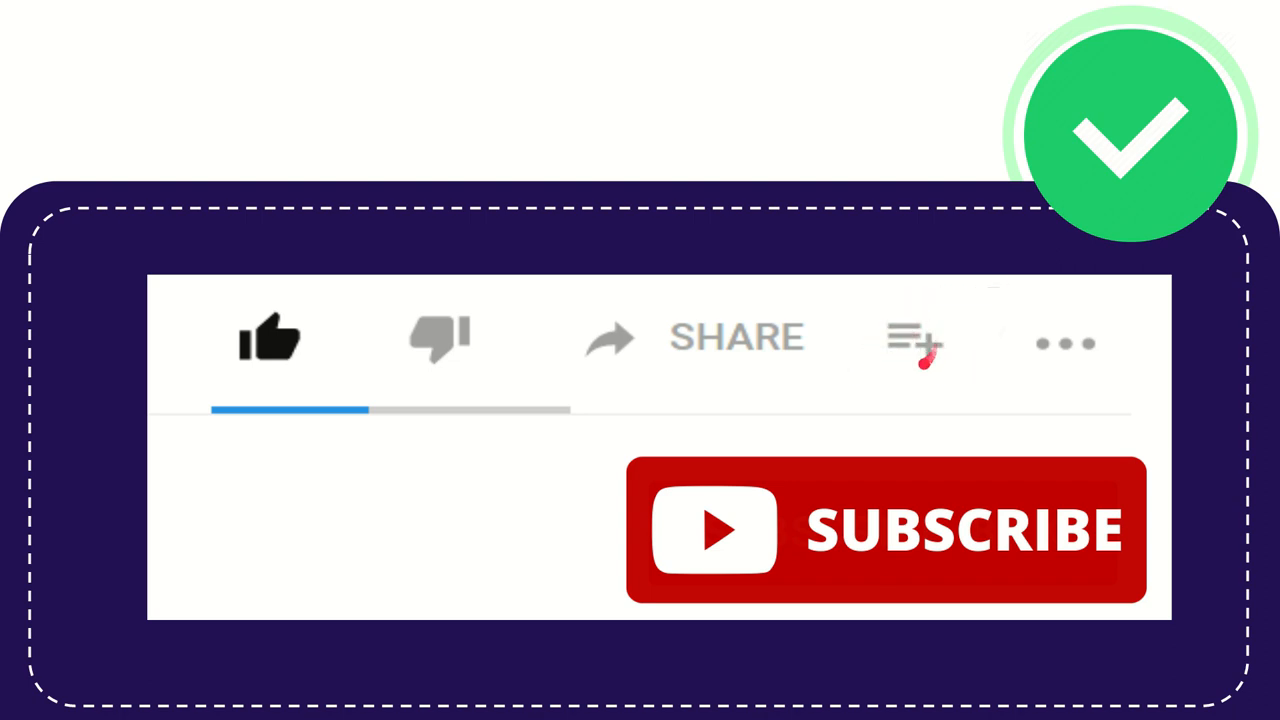
mouse_move(904, 356)
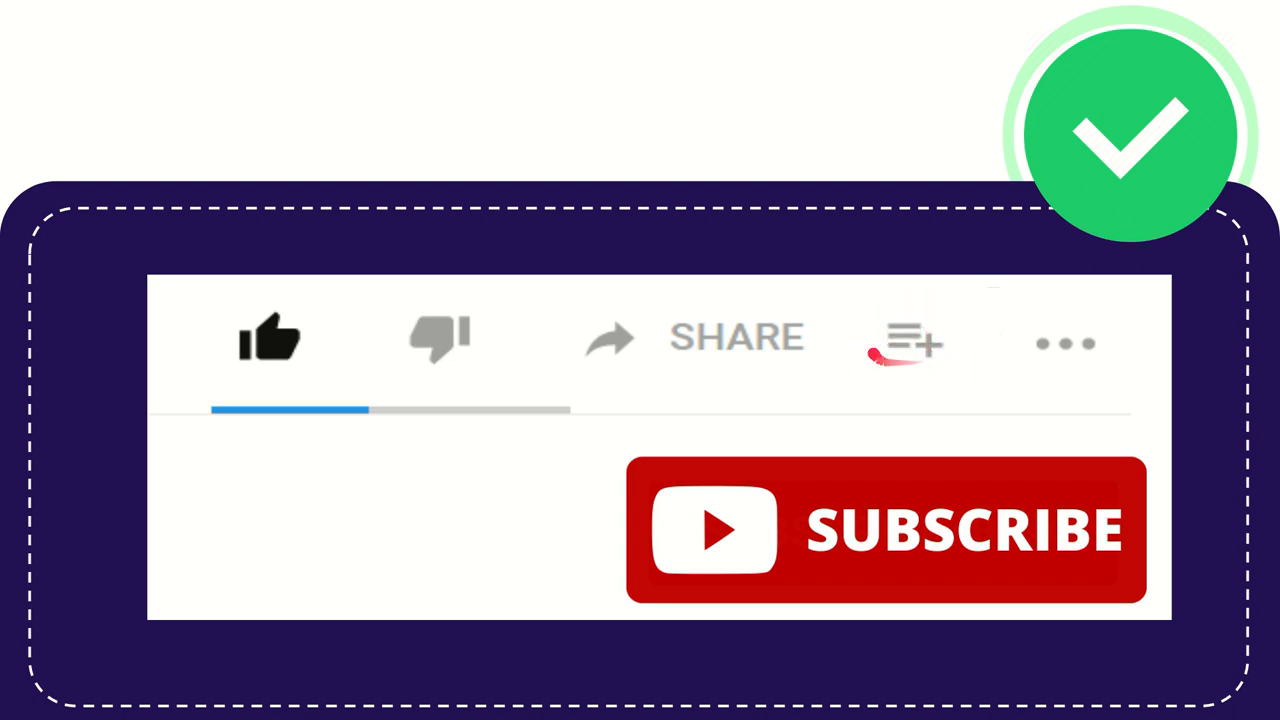